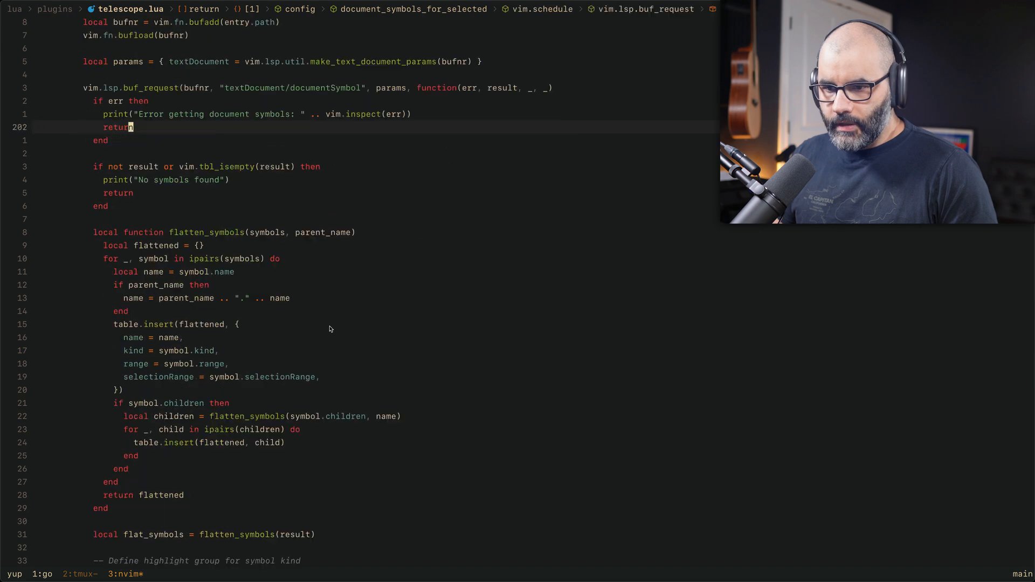
Open logger.go in the Go project from the Telescope file list, then view the telescope.lua document-symbols picker.
scroll("down", 3)
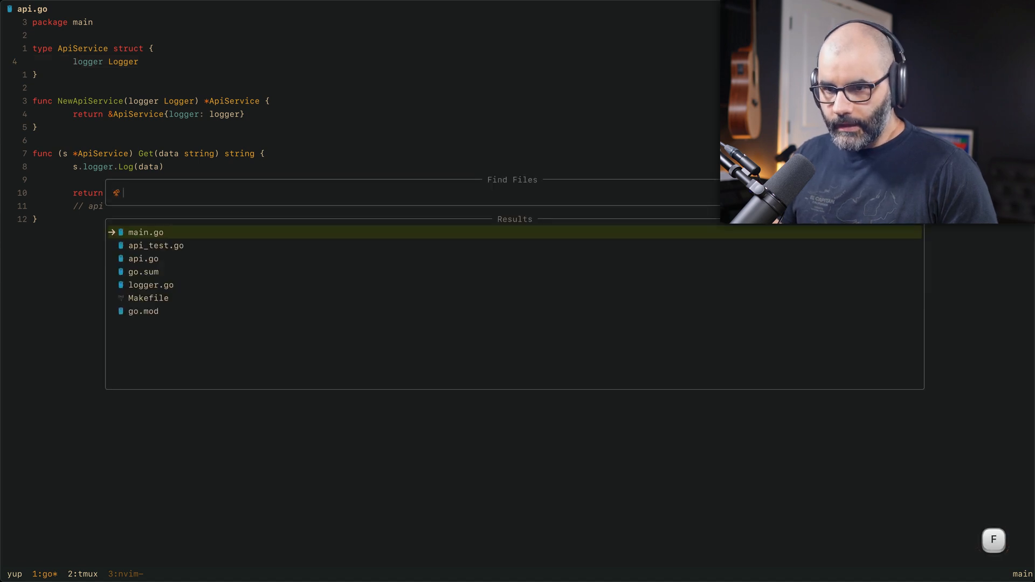
key("Down")
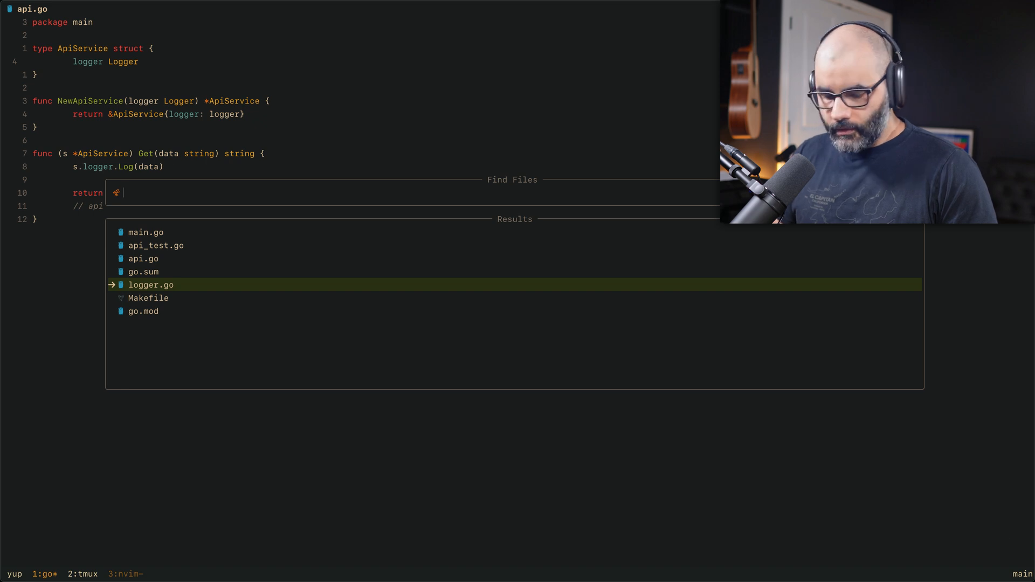
key("Enter")
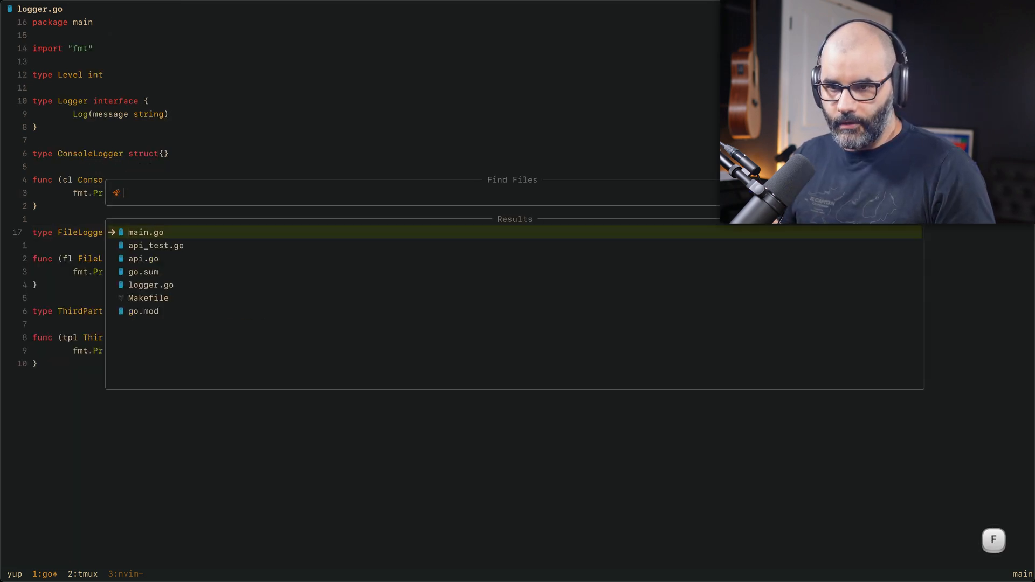
key("Down")
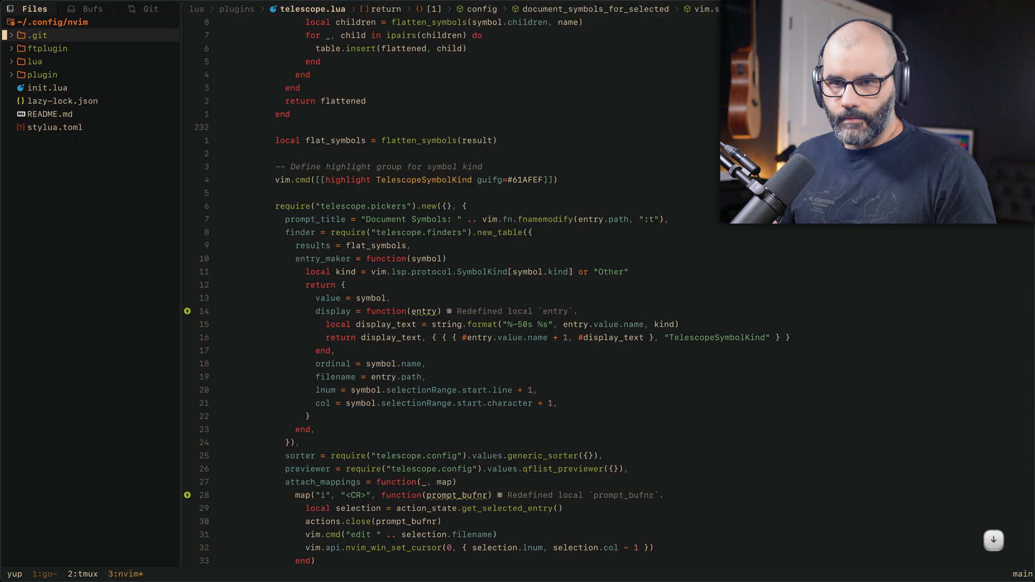
Expand lua and telescope/_extensions in Neo-tree and open makefile_targets.lua.
left_click(34, 61)
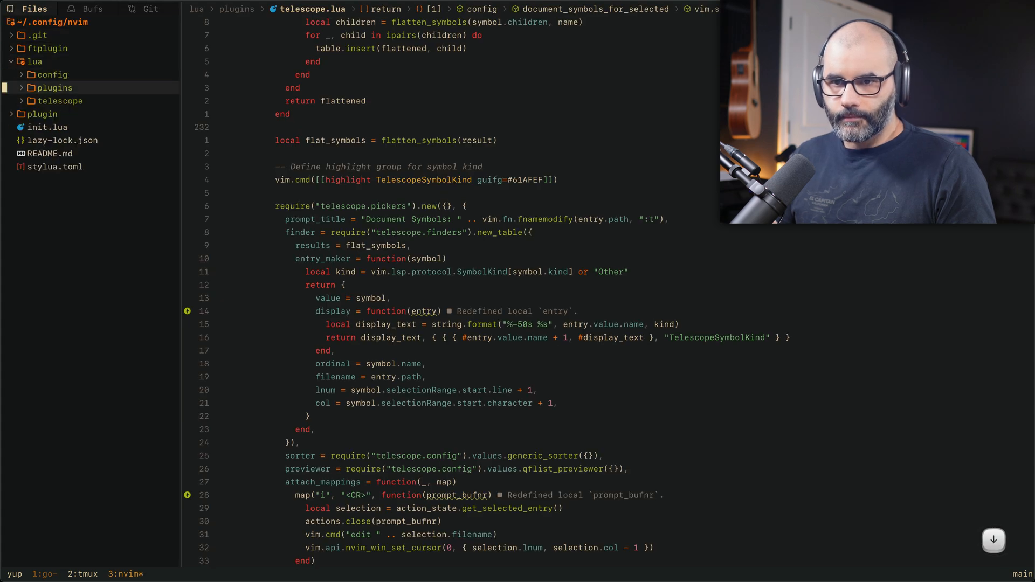
left_click(59, 101)
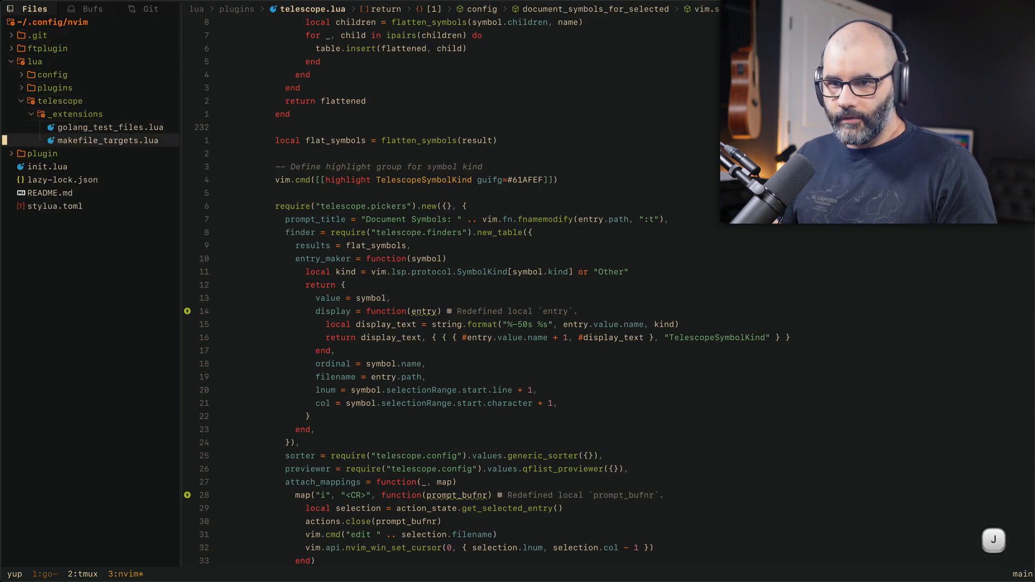
left_click(108, 140)
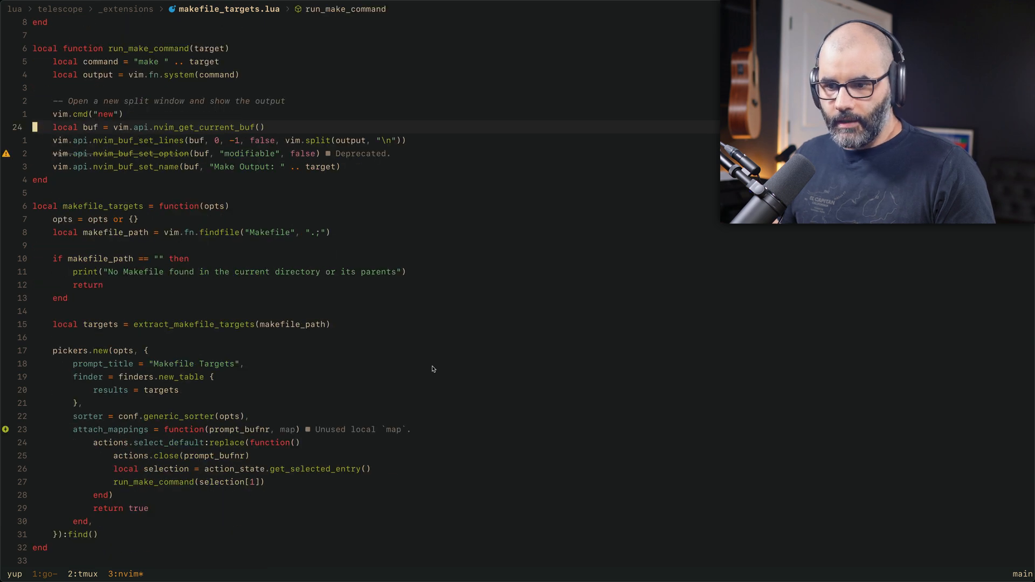
mouse_move(423, 364)
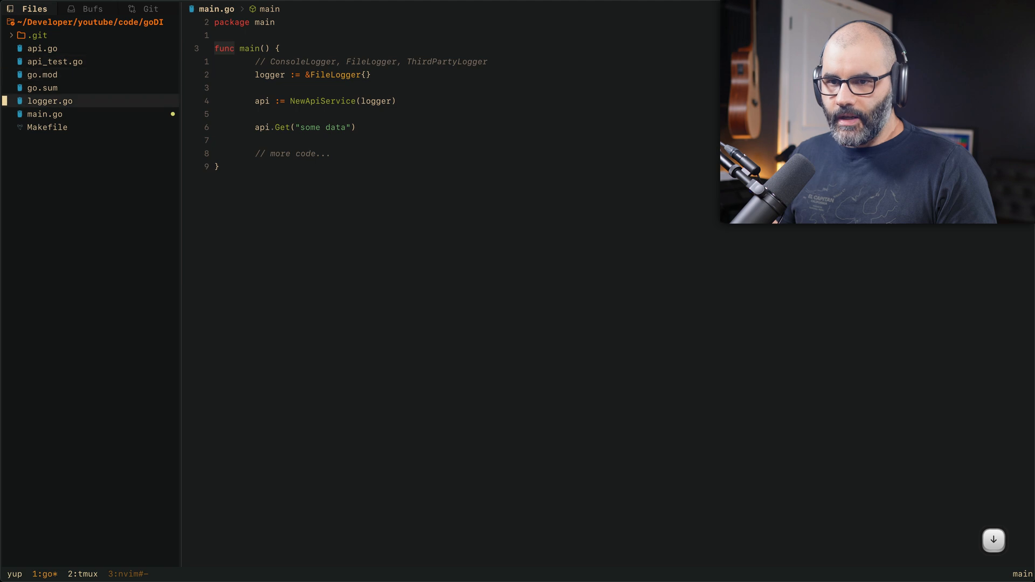
Run :MakefileTargets from main.go and choose the test target to show passing go test output.
left_click(48, 127)
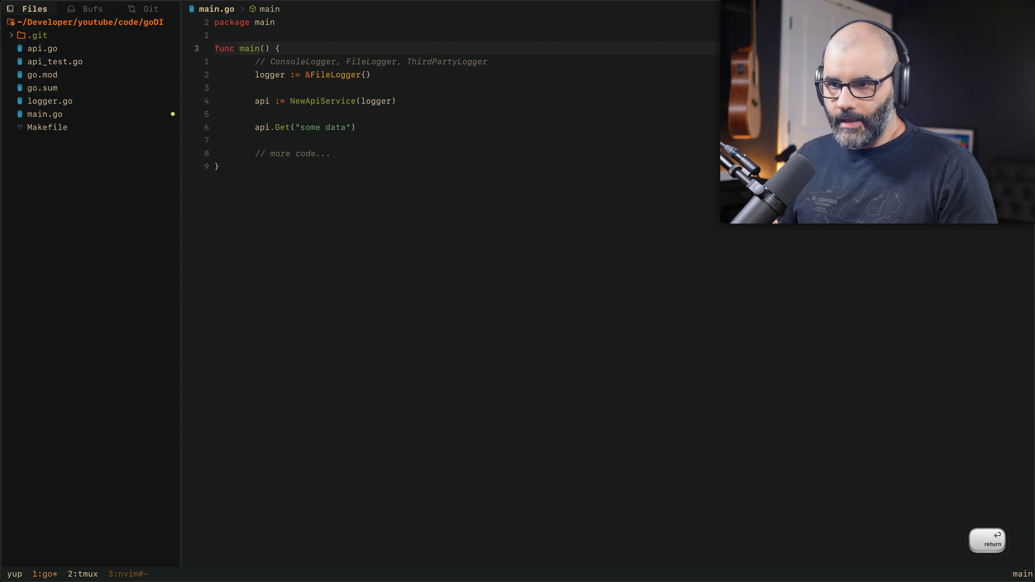
key(":")
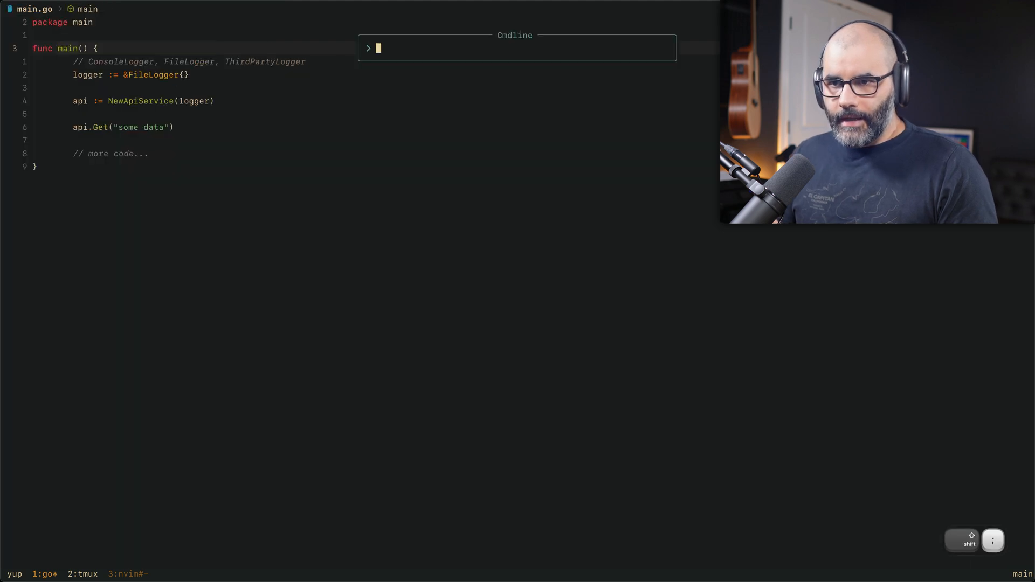
type("MakefileTargets")
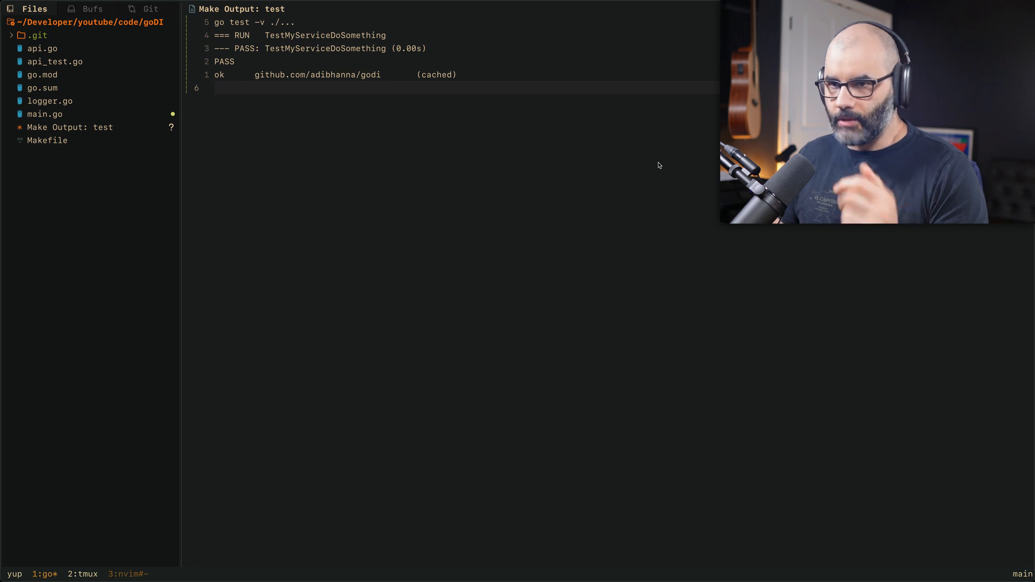
mouse_move(653, 171)
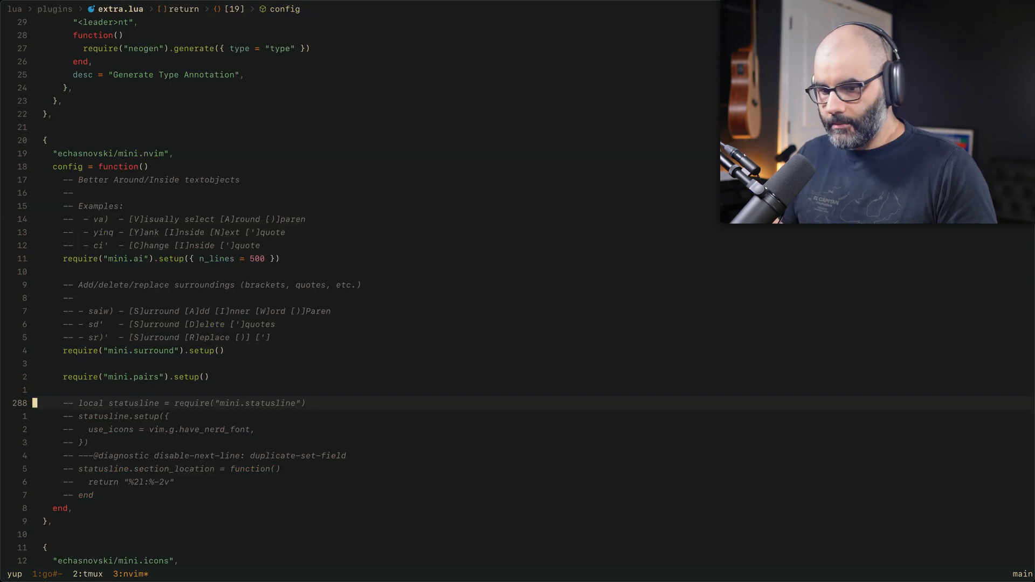
mouse_move(614, 392)
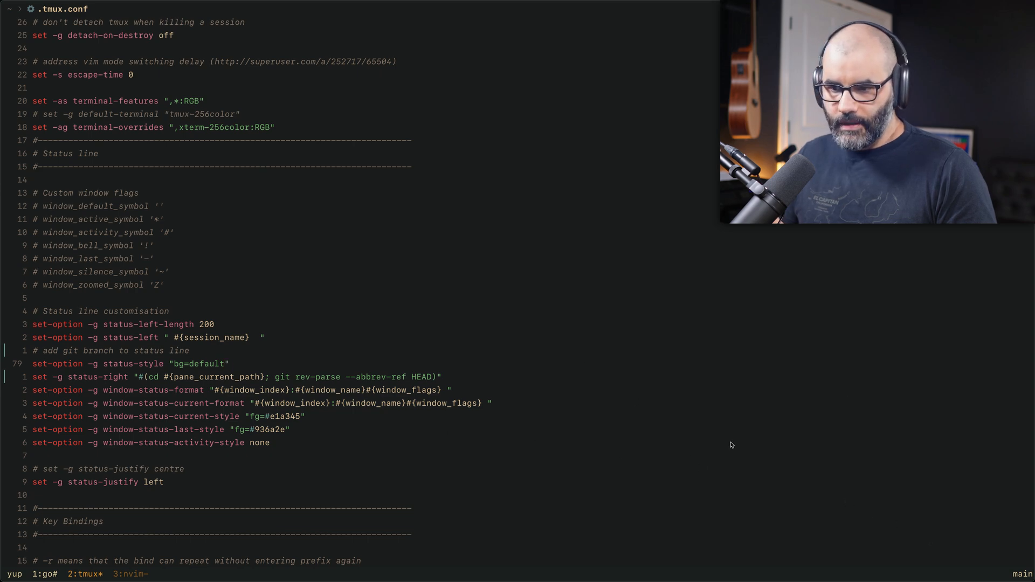
Show .tmux.conf's status-right git-branch line and the C-e/C-f session and window popup bindings.
scroll("down", 3)
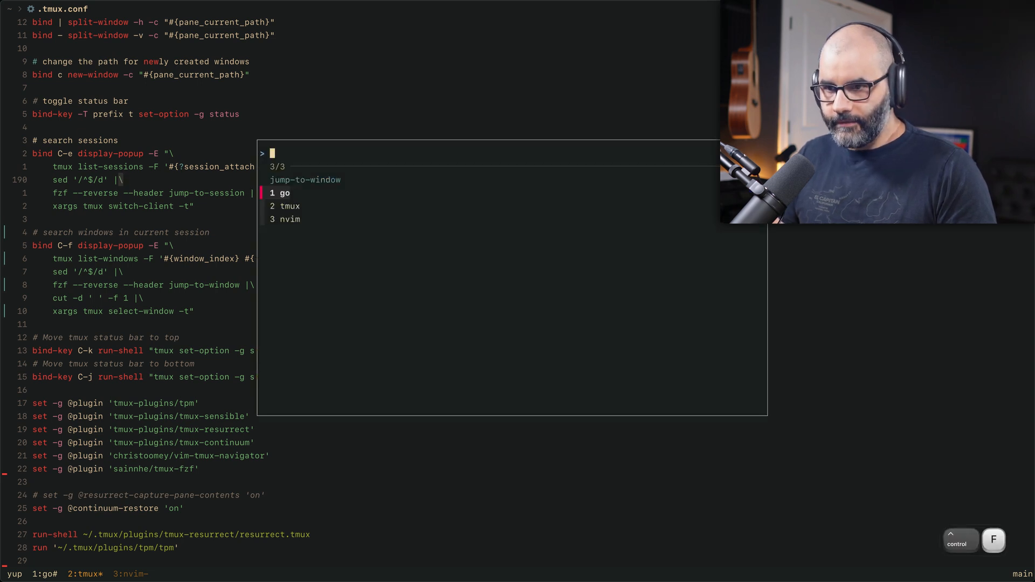
key("Down")
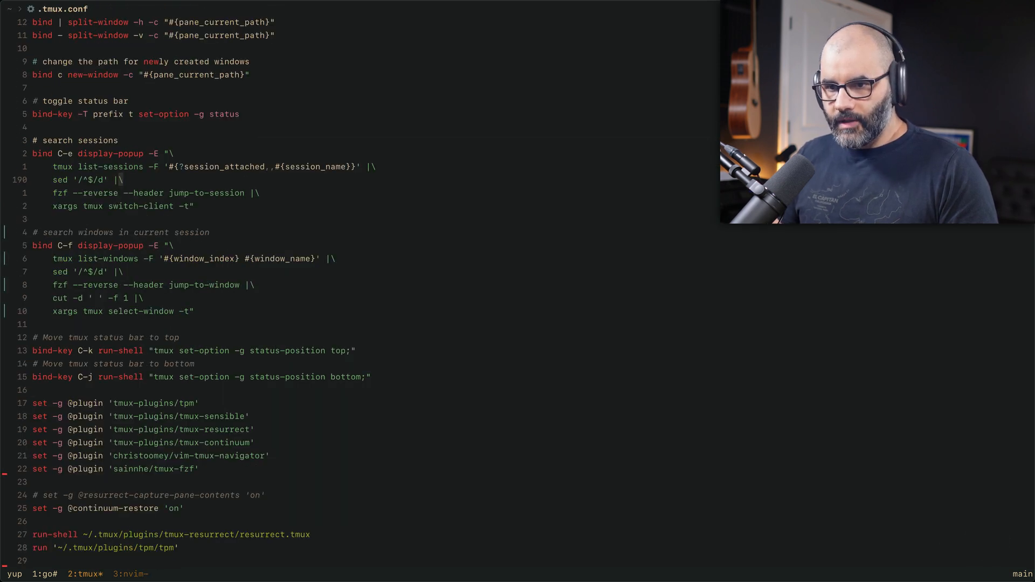
key("ctrl+a")
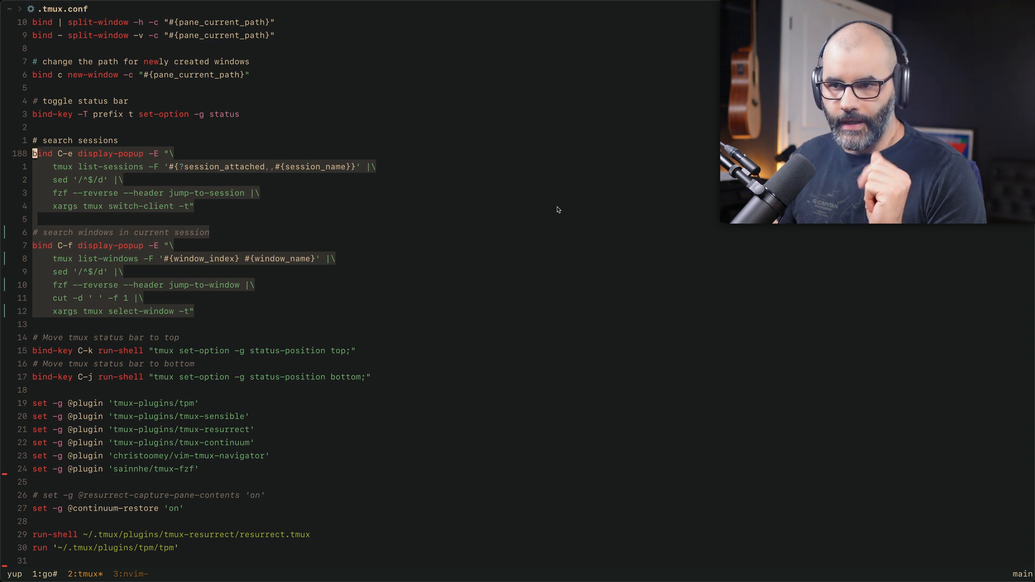
key("ctrl+a")
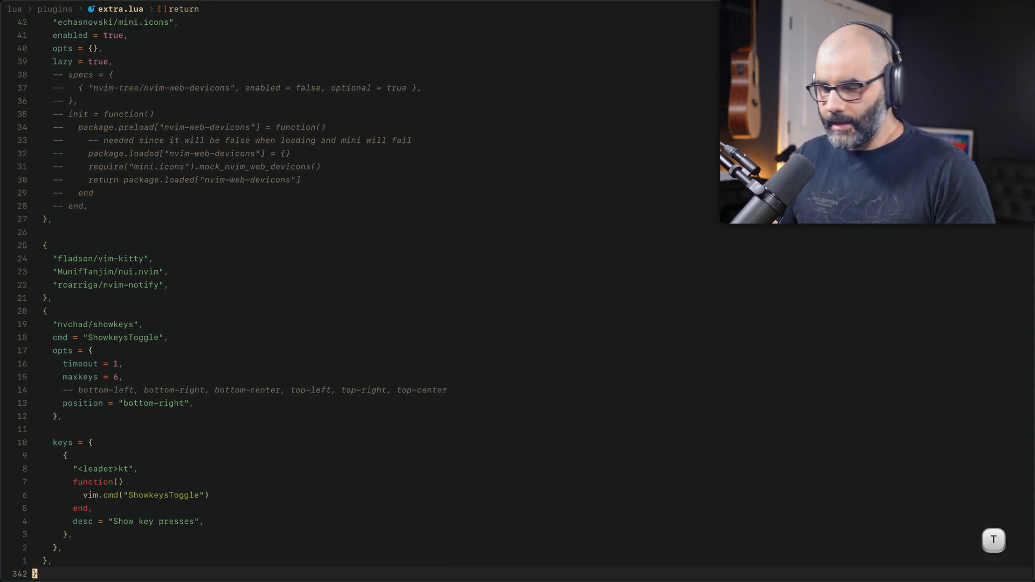
Preview and dismiss the tmux session list, Telescope buffers and find_files pickers, and floating Neo-tree, returning to extra.lua.
key("ctrl+f")
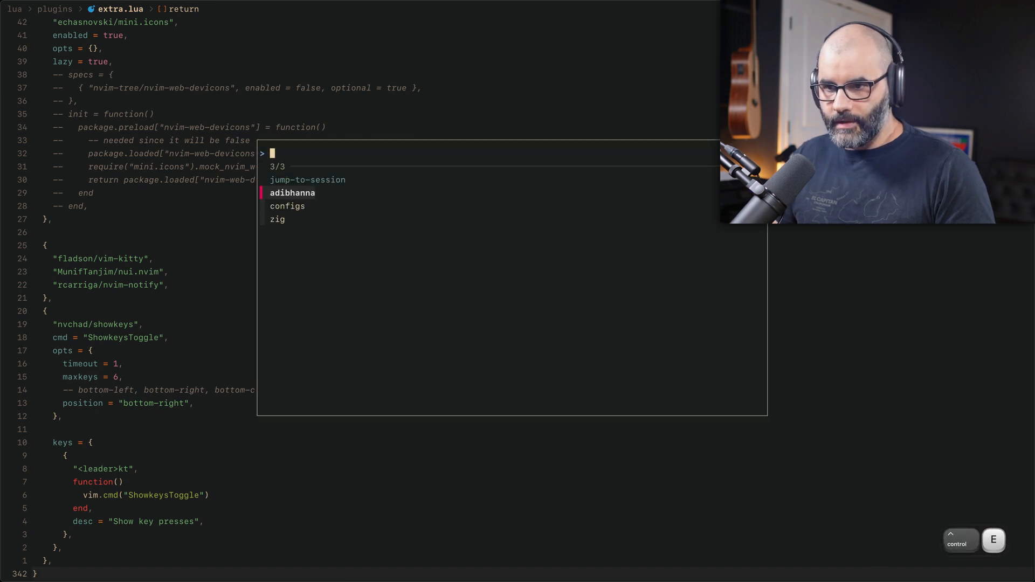
key("Escape")
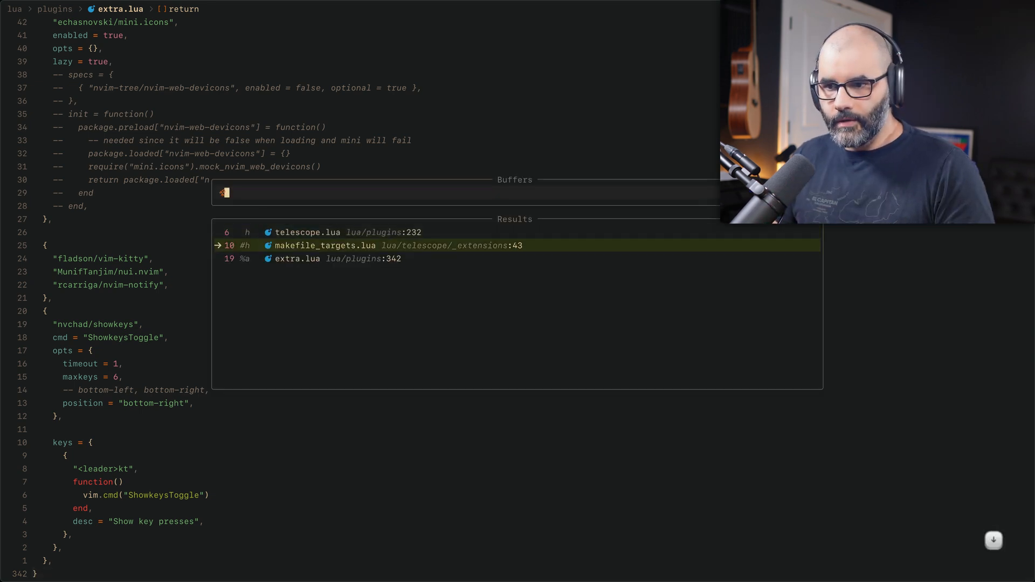
key("Up")
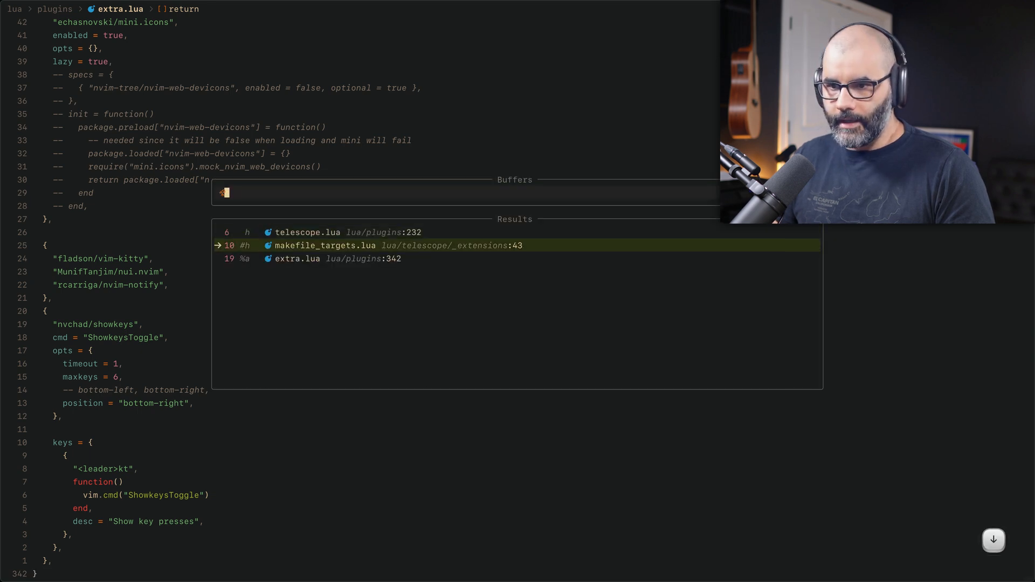
key("Escape")
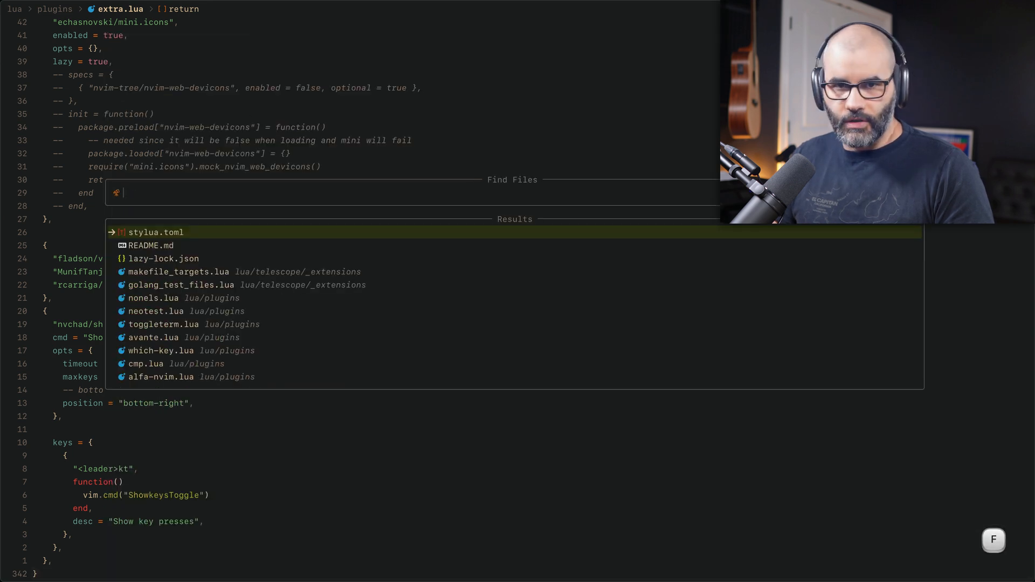
key("Escape")
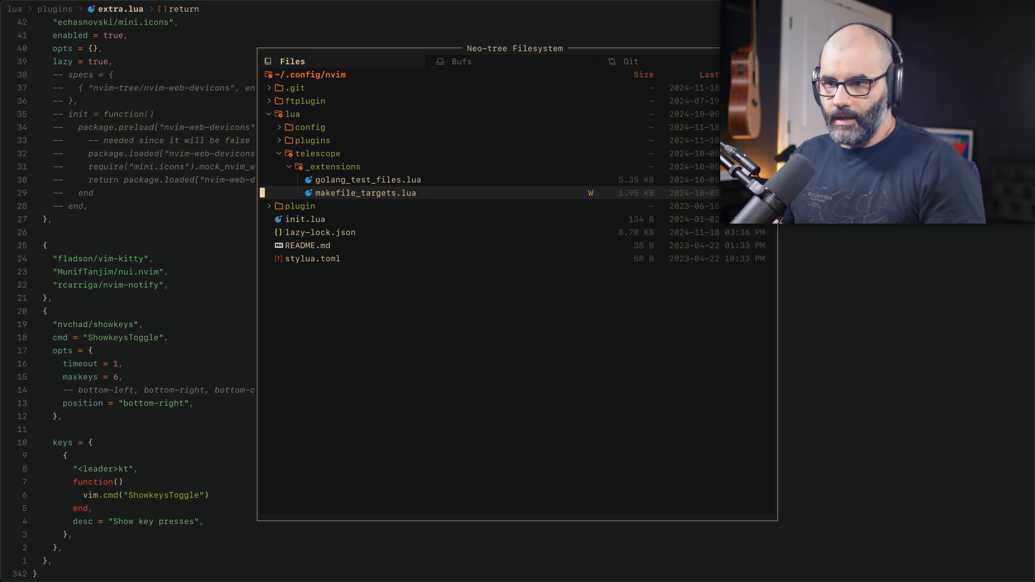
key("escape")
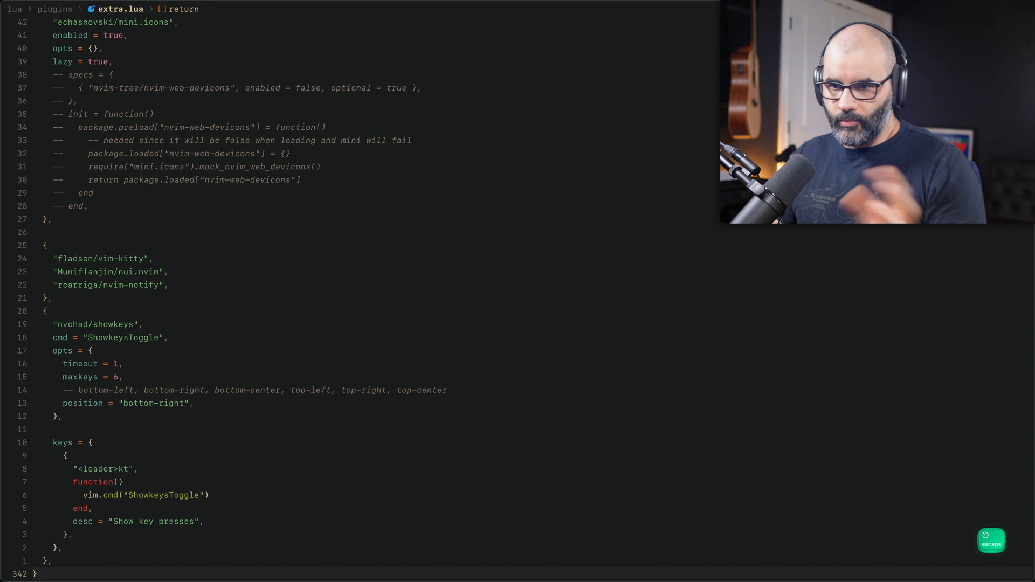